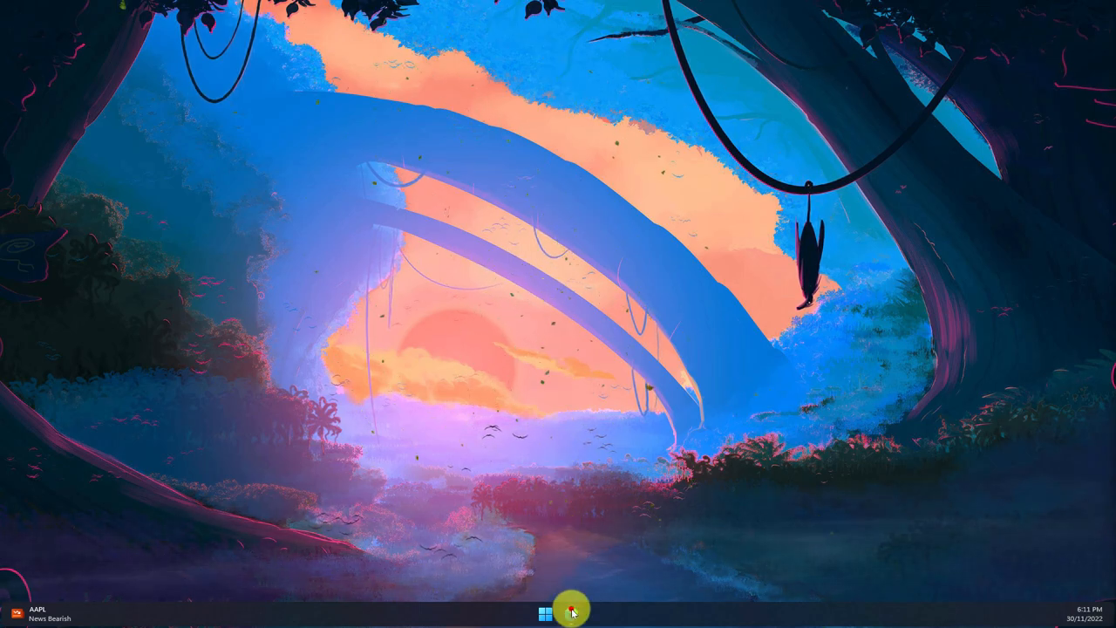
- Bring up the Mastodon home timeline in the browser from the desktop
left_click(574, 610)
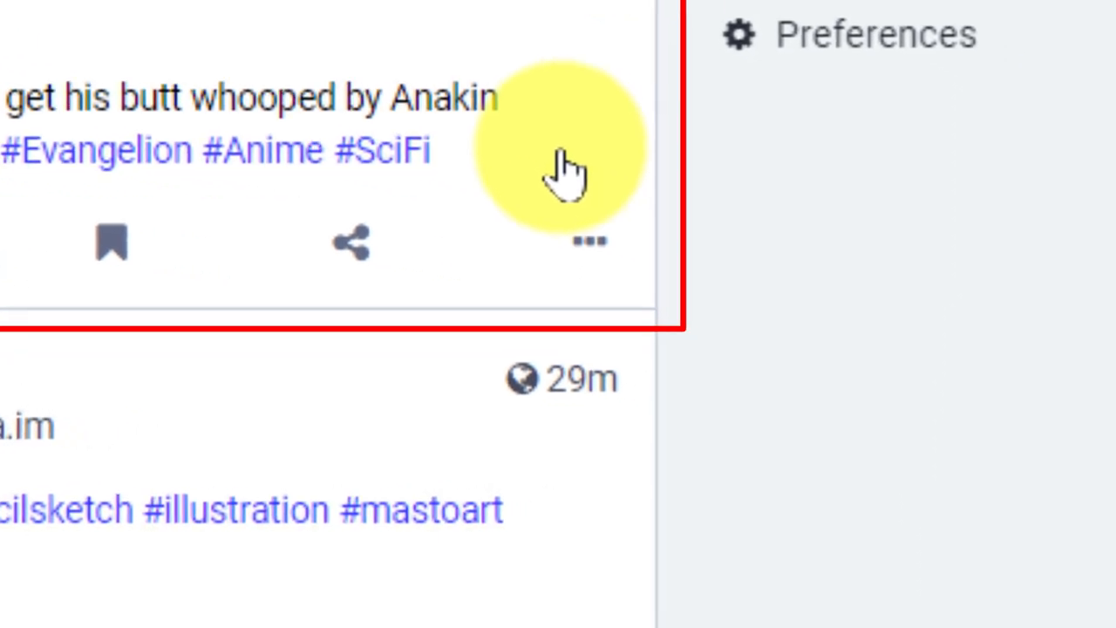
mouse_move(588, 245)
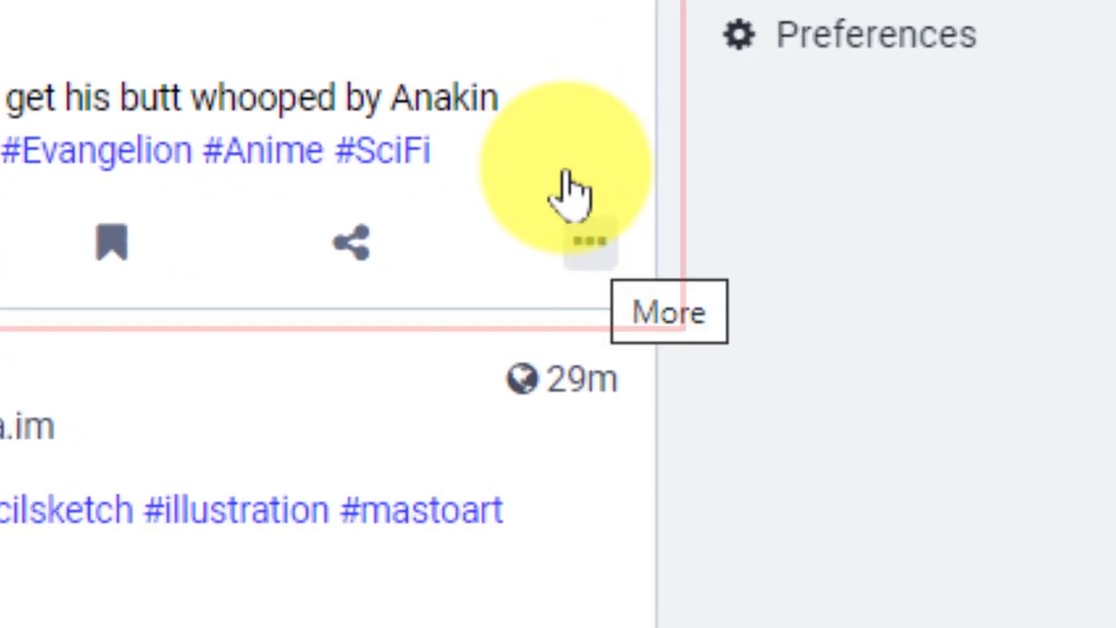
left_click(589, 244)
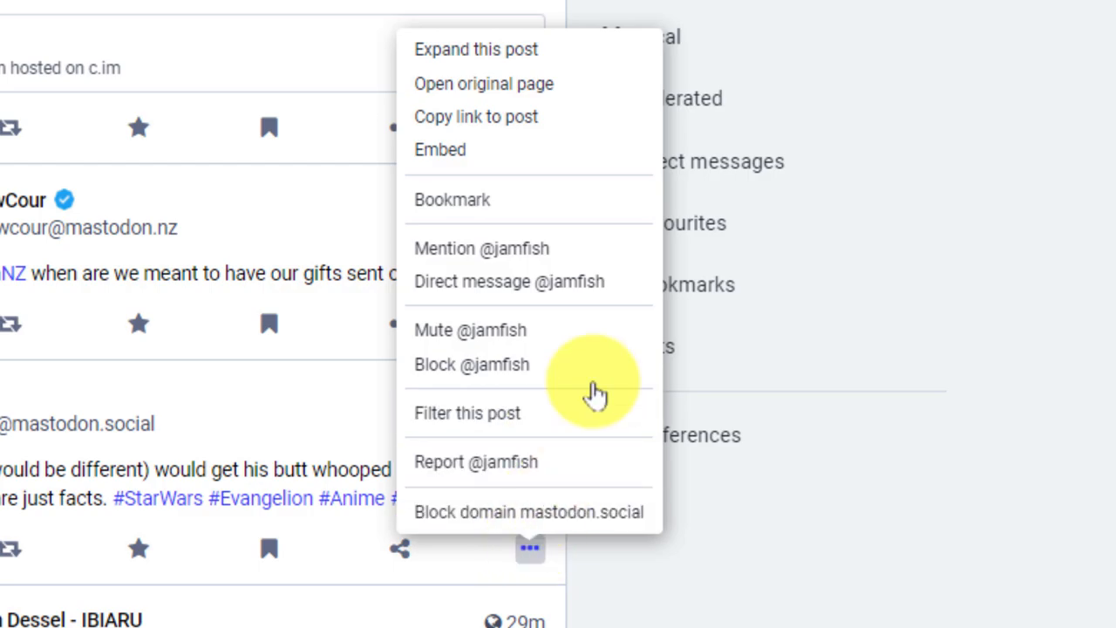
mouse_move(635, 290)
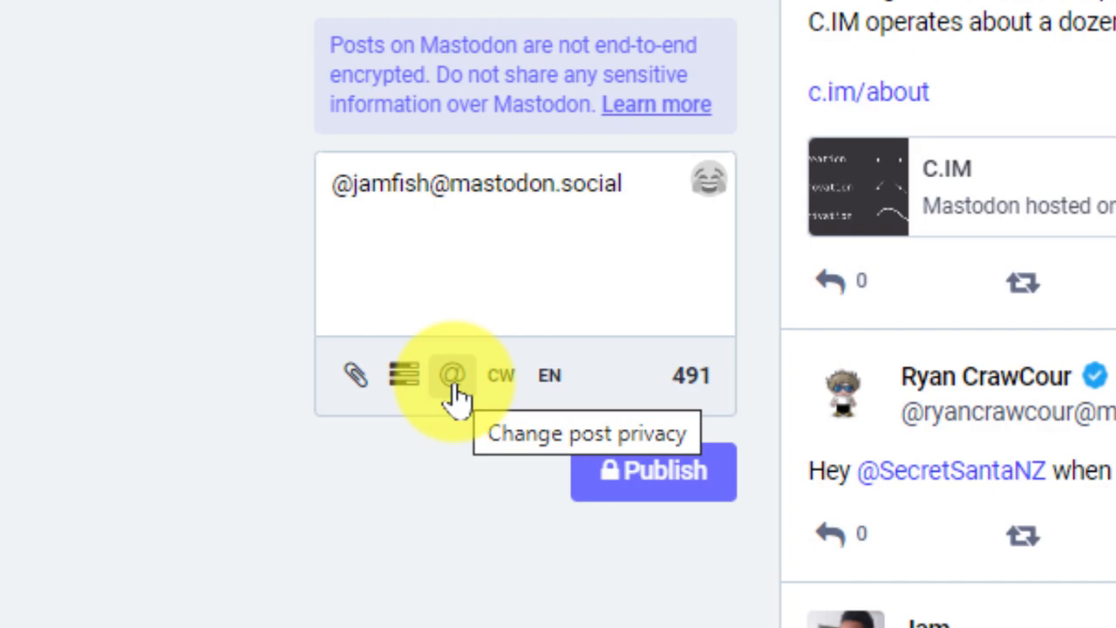
left_click(453, 377)
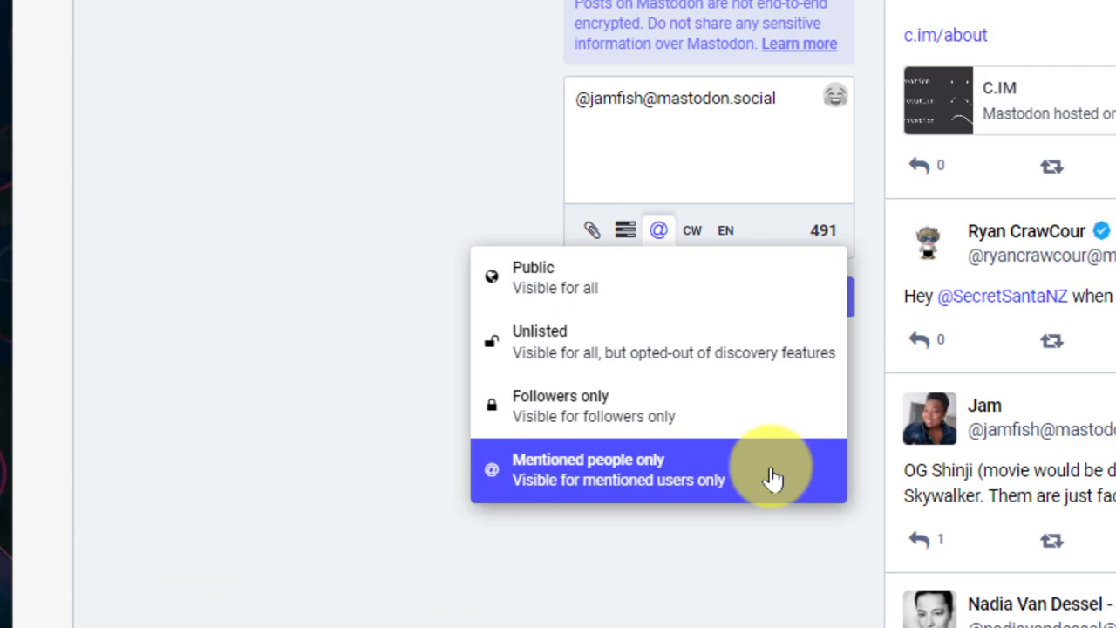
mouse_move(792, 296)
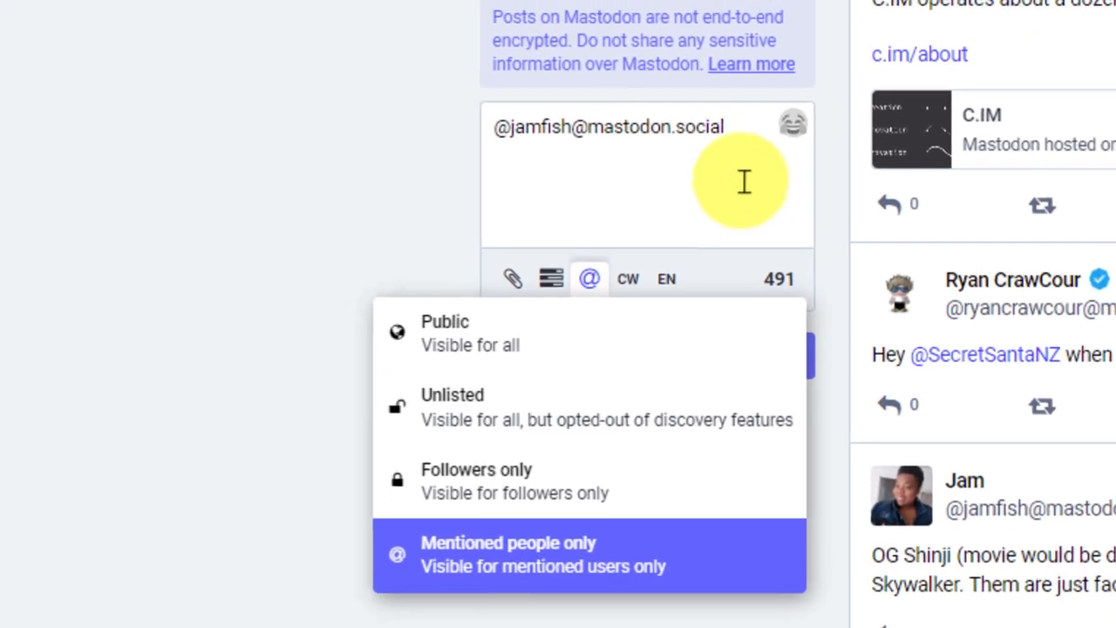
left_click(507, 555)
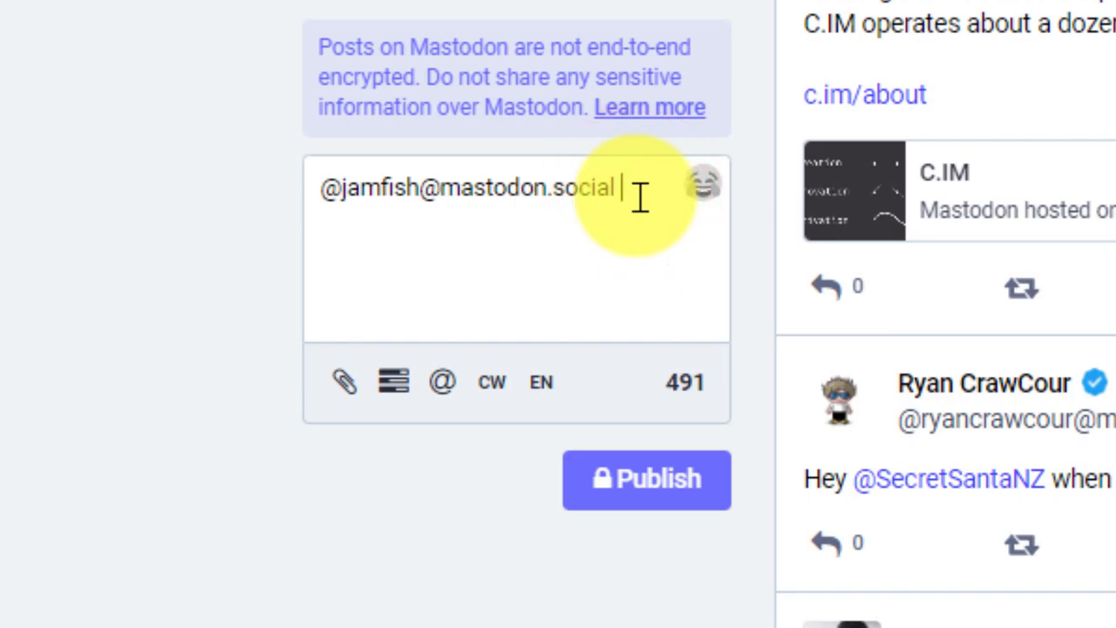
type("Wow, t")
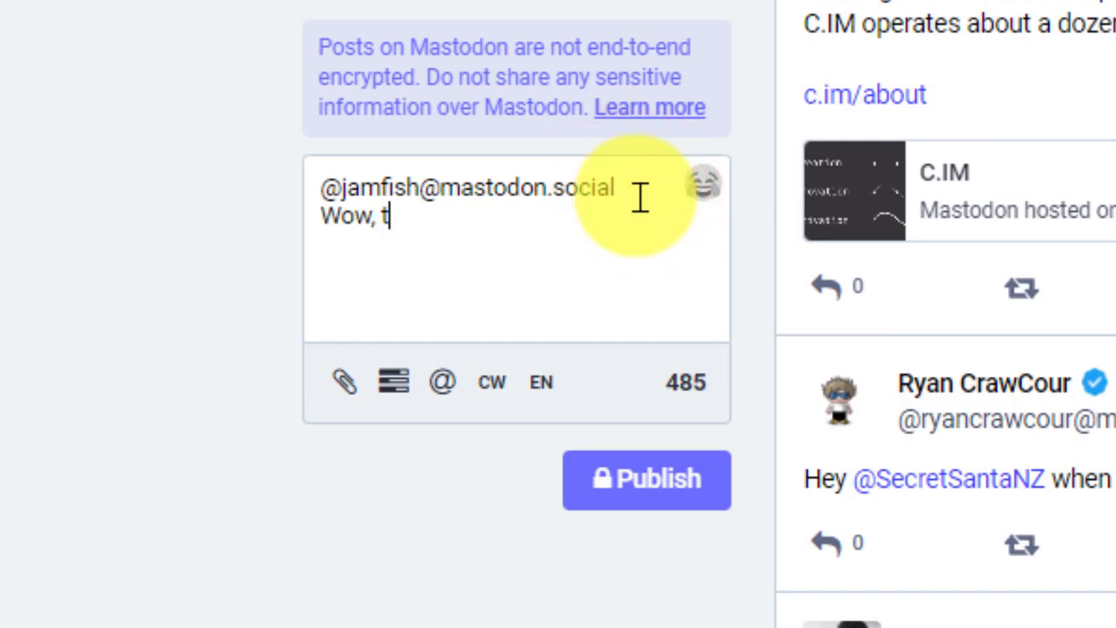
type("hat is a hot ta")
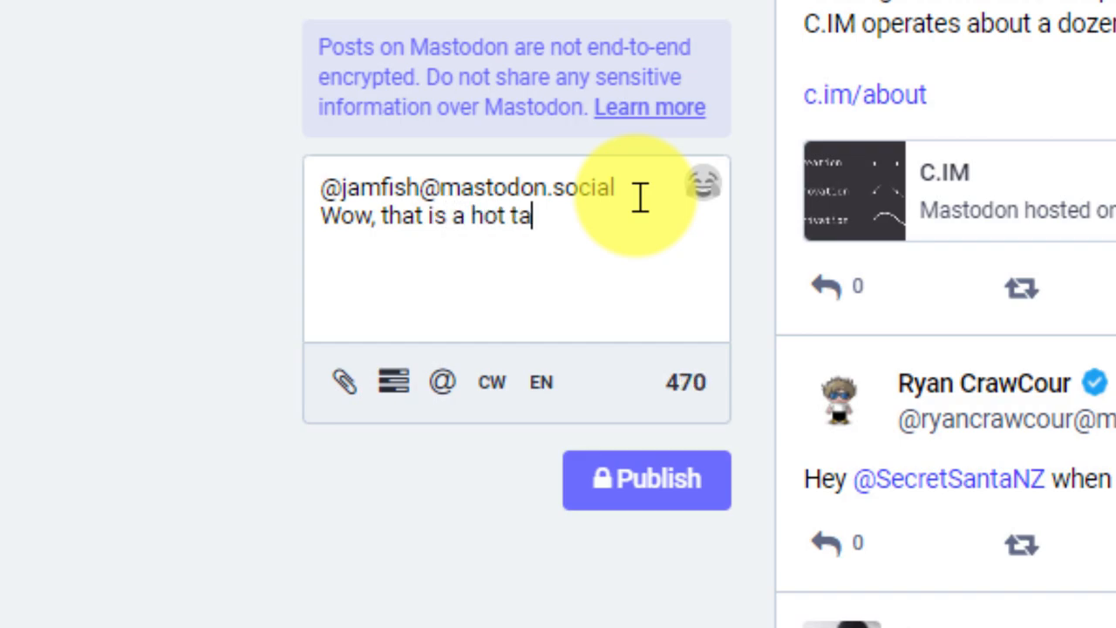
type("ke!")
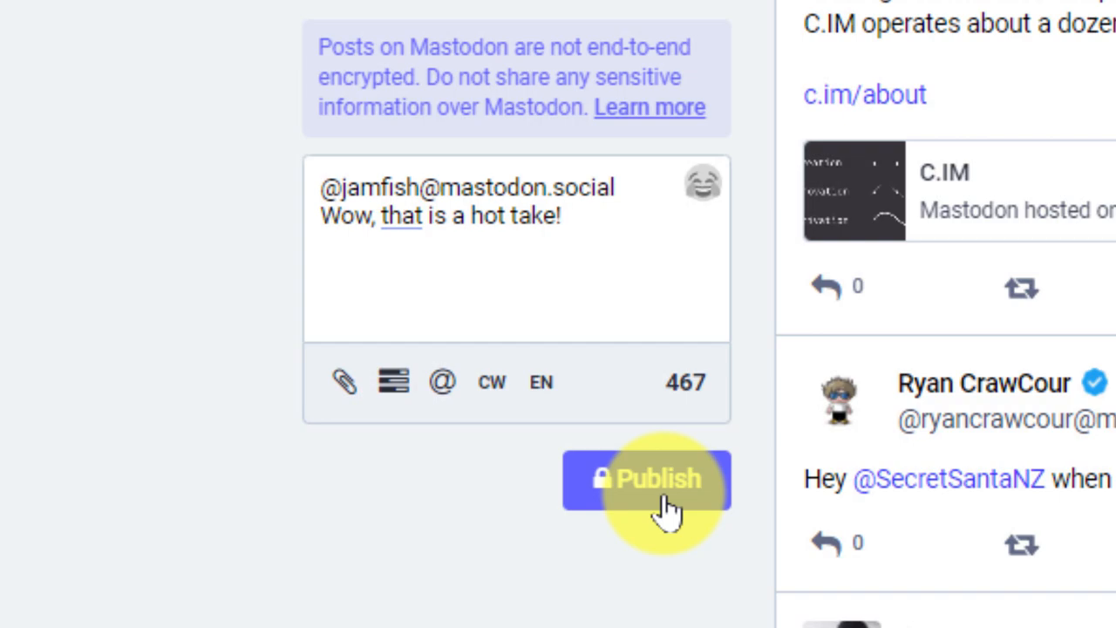
mouse_move(624, 241)
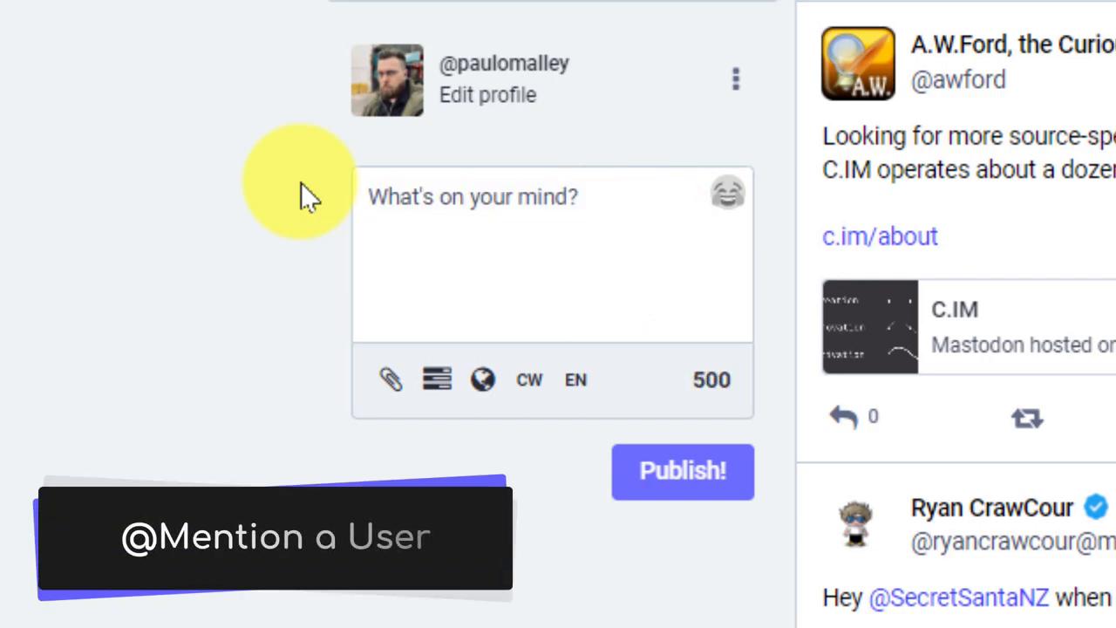
left_click(410, 209)
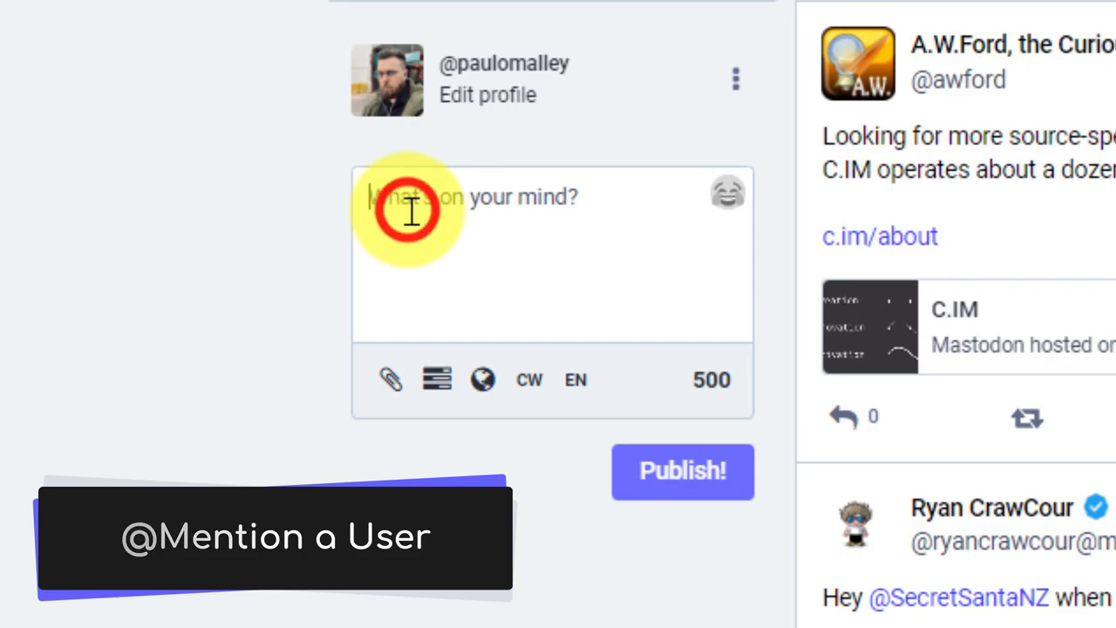
left_click(404, 210)
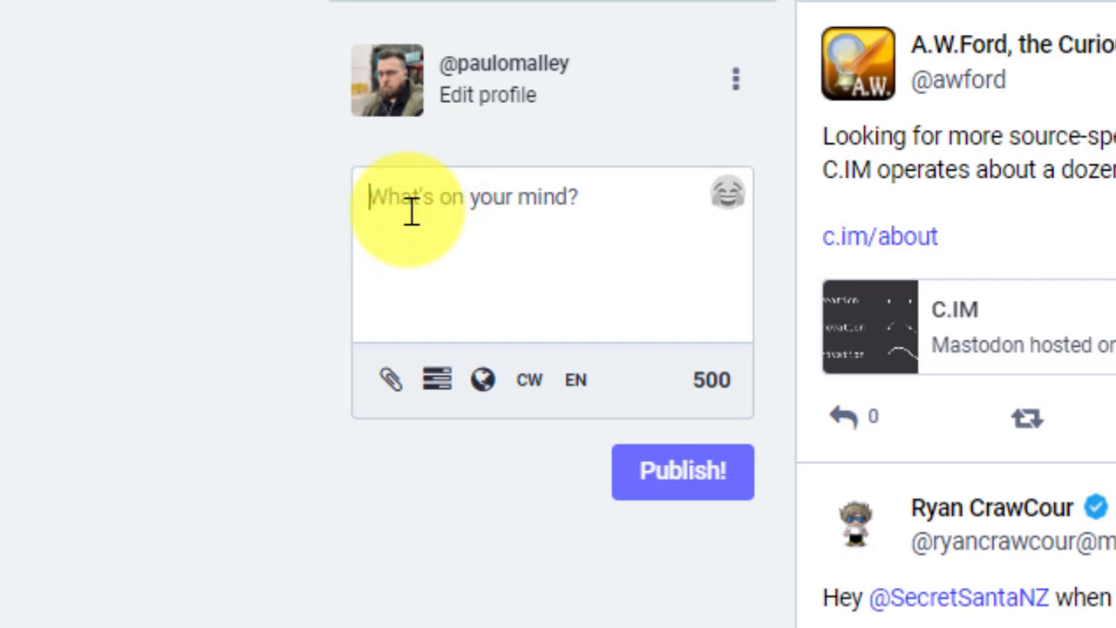
type("@")
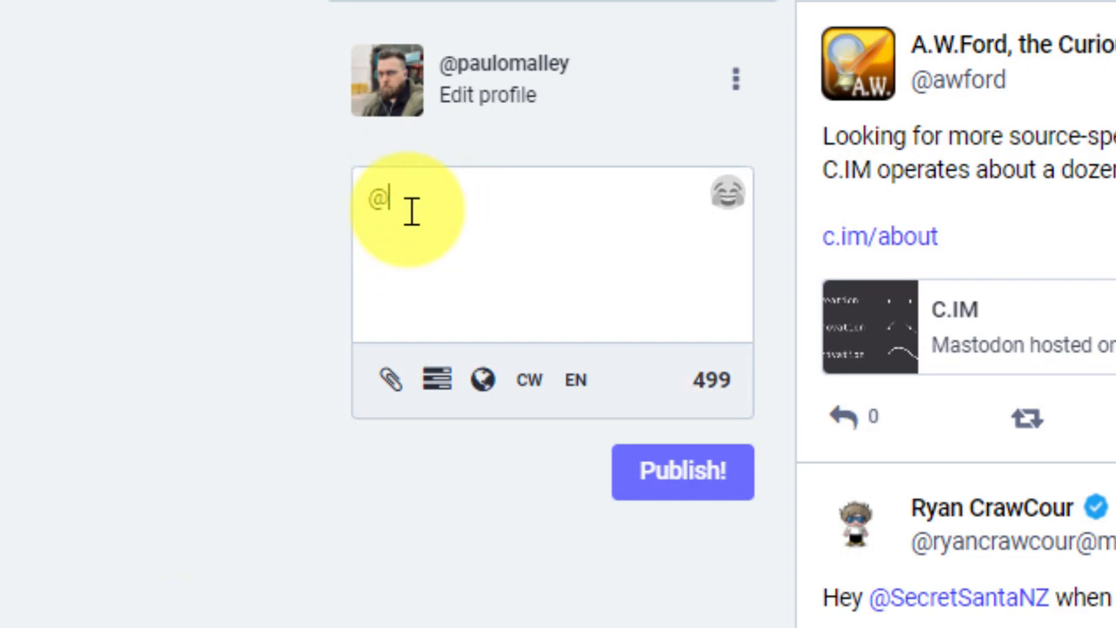
type("je")
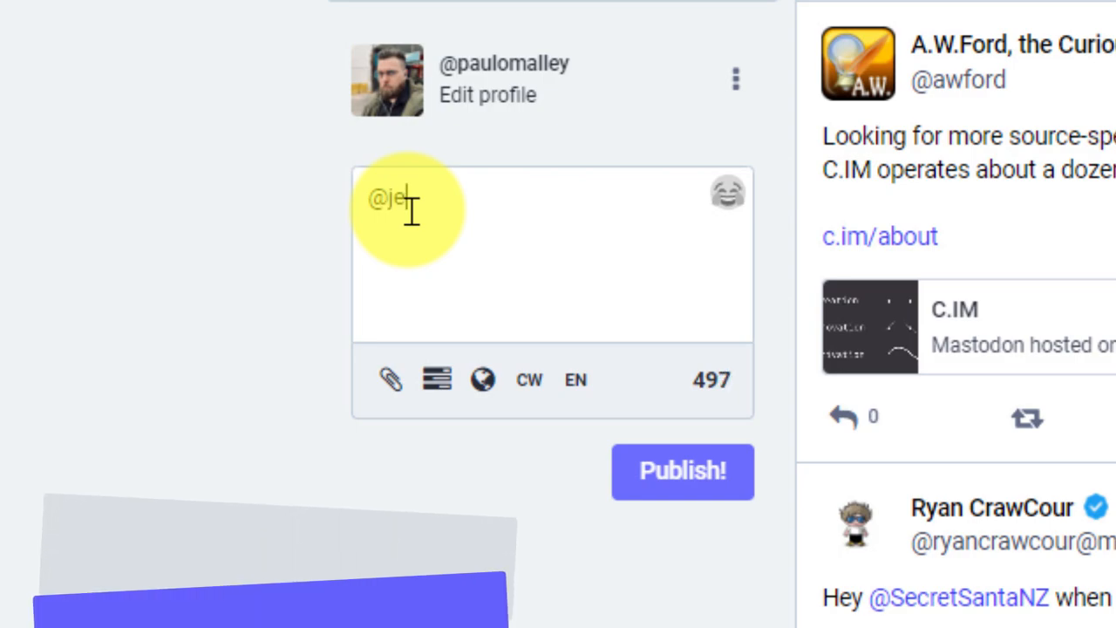
type("zCorden@mastodon.online")
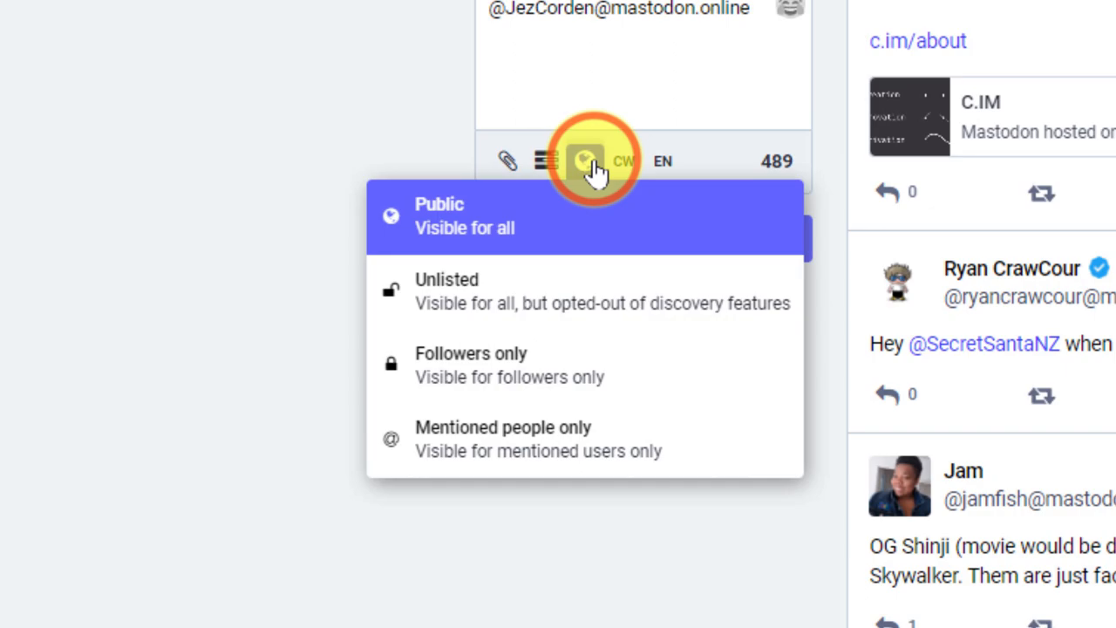
mouse_move(637, 470)
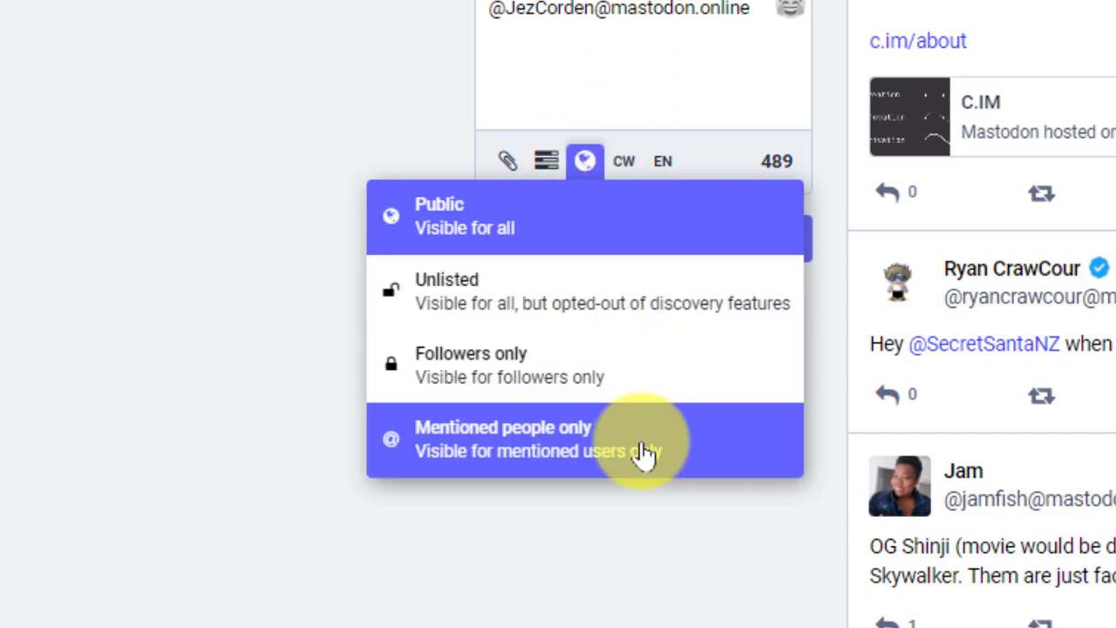
- Restrict the JezCorden post's visibility to Mentioned people only
left_click(636, 439)
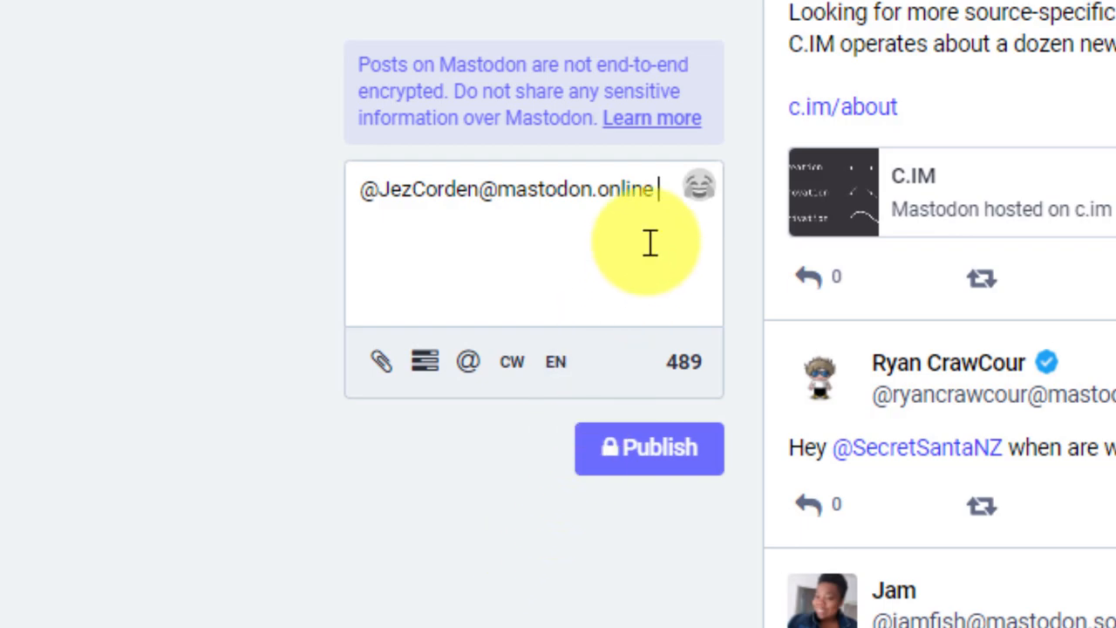
type("Hey there")
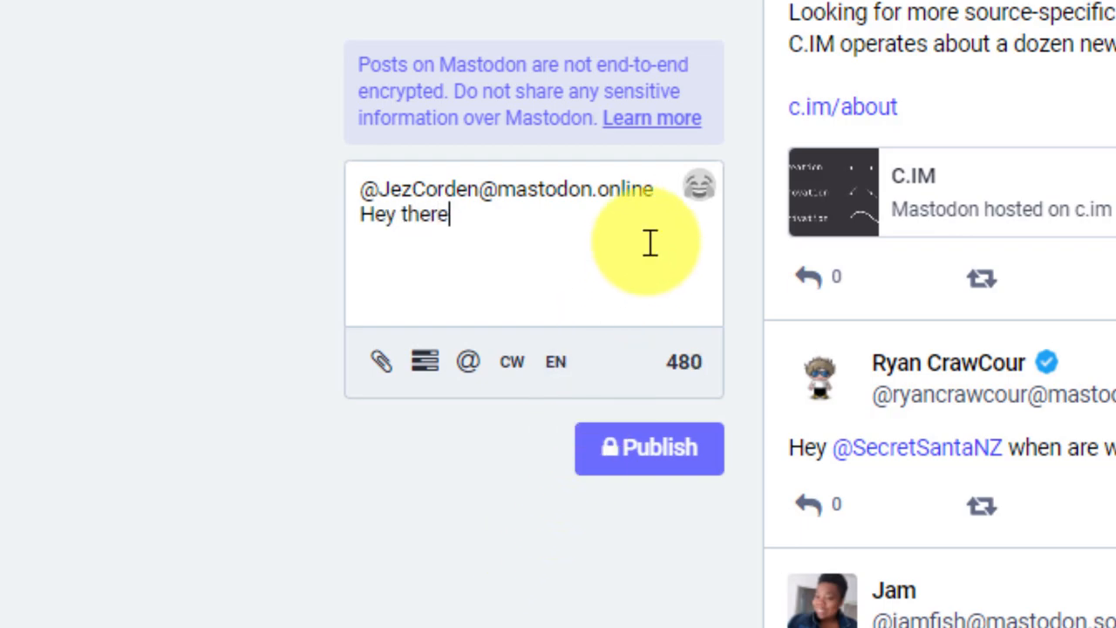
type("Bro!")
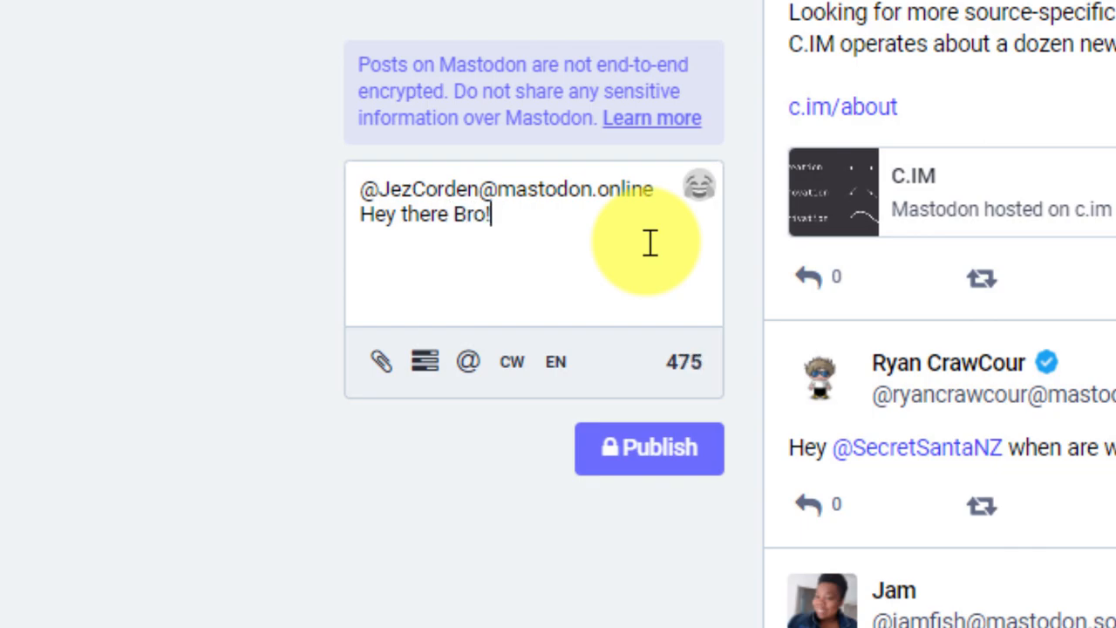
type("W")
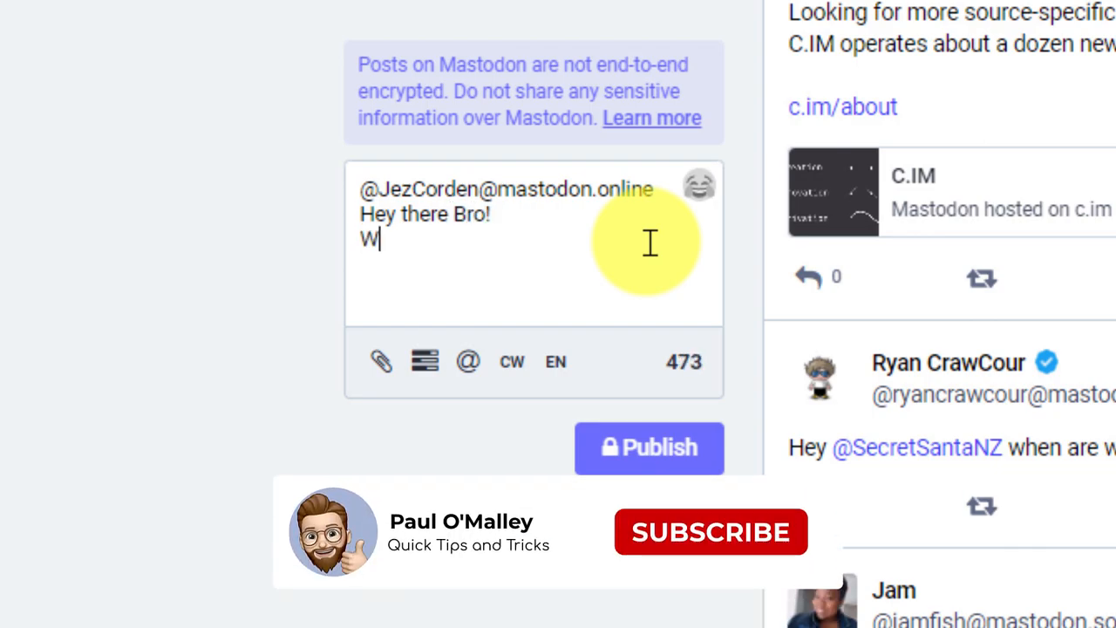
type("assup!")
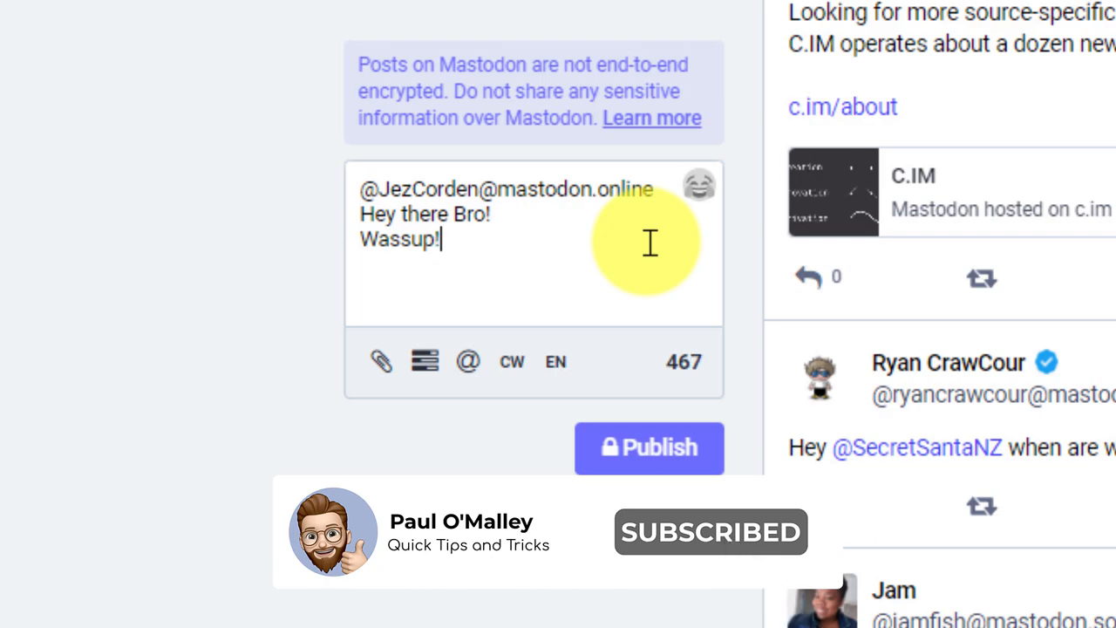
type("?!")
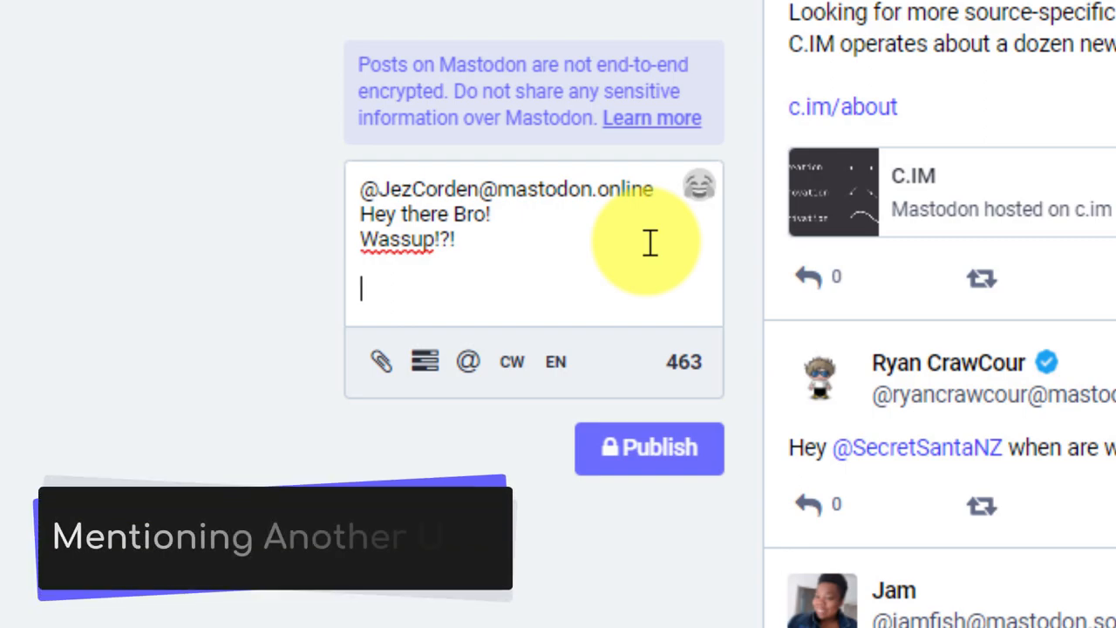
type("@")
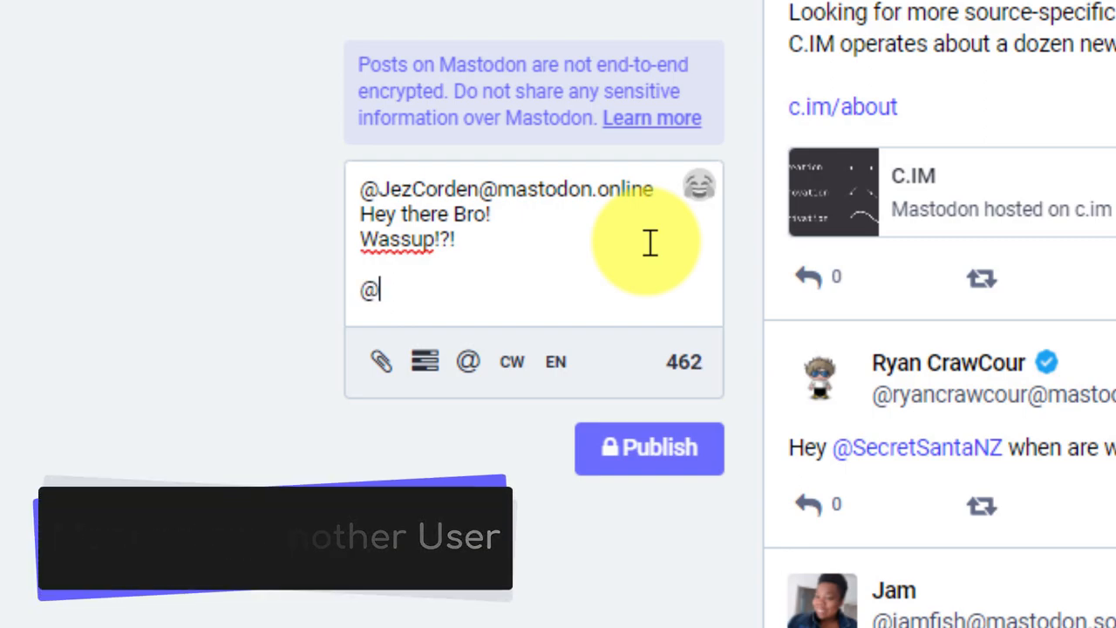
type("geo")
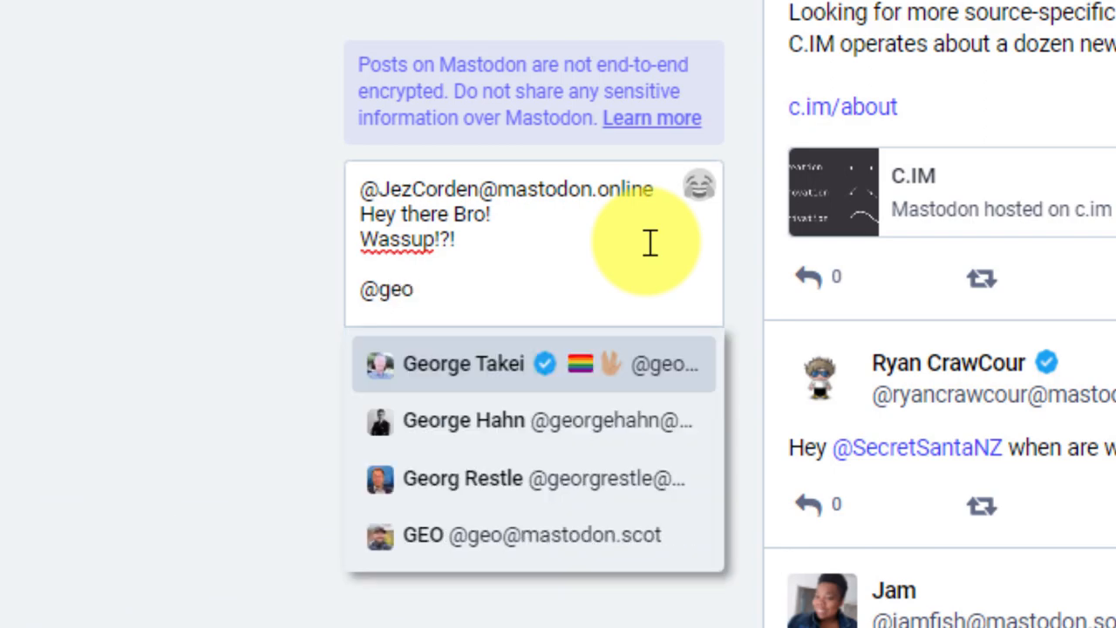
mouse_move(649, 261)
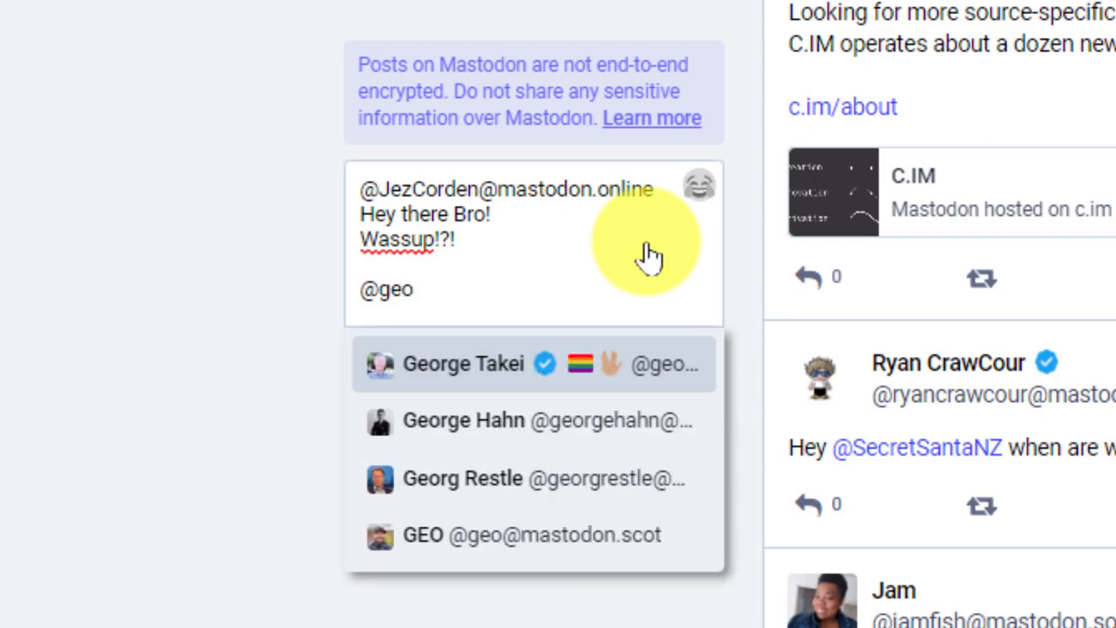
left_click(464, 364)
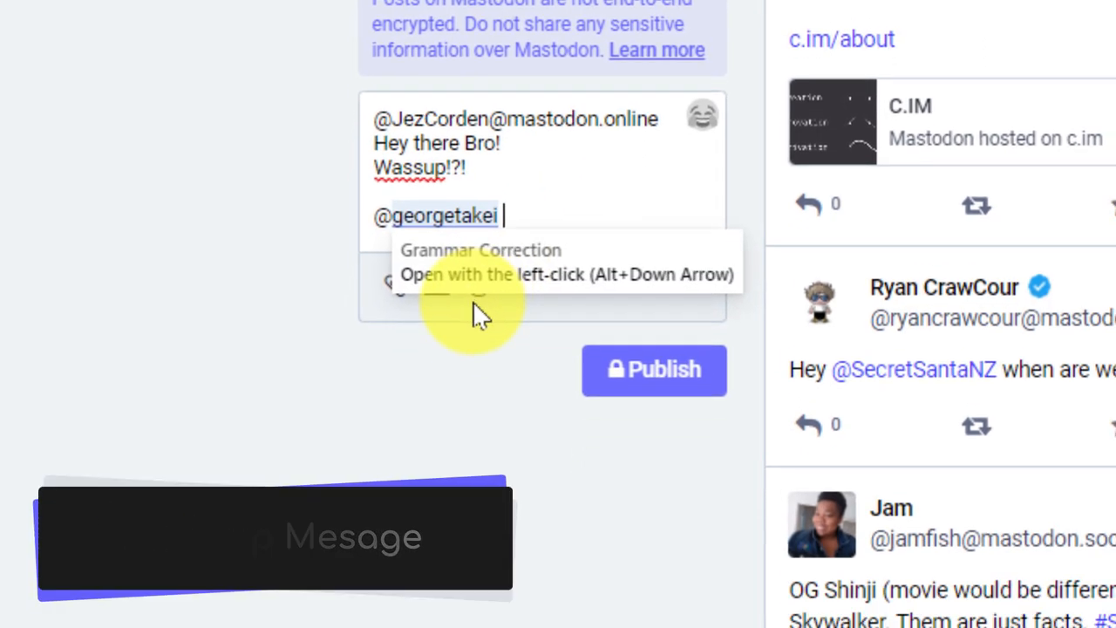
left_click(506, 88)
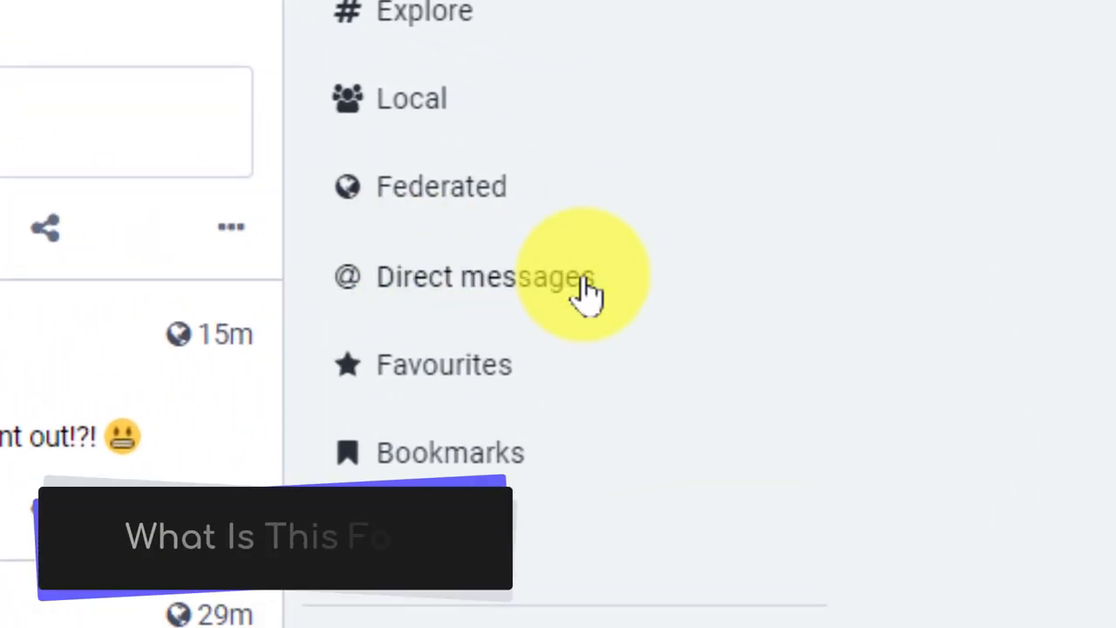
mouse_move(585, 287)
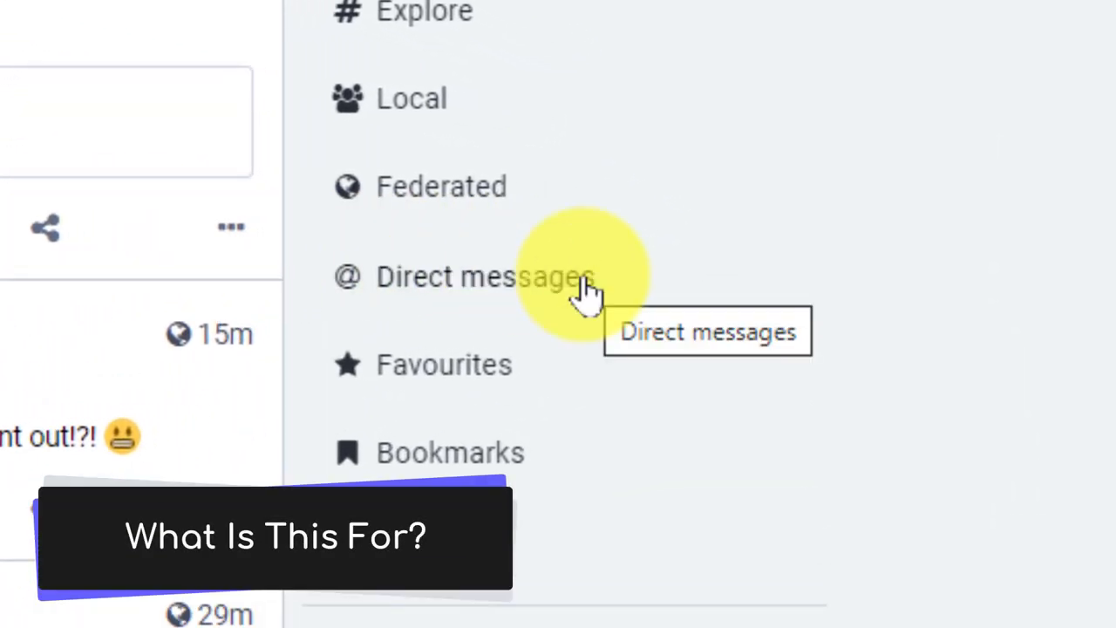
left_click(583, 279)
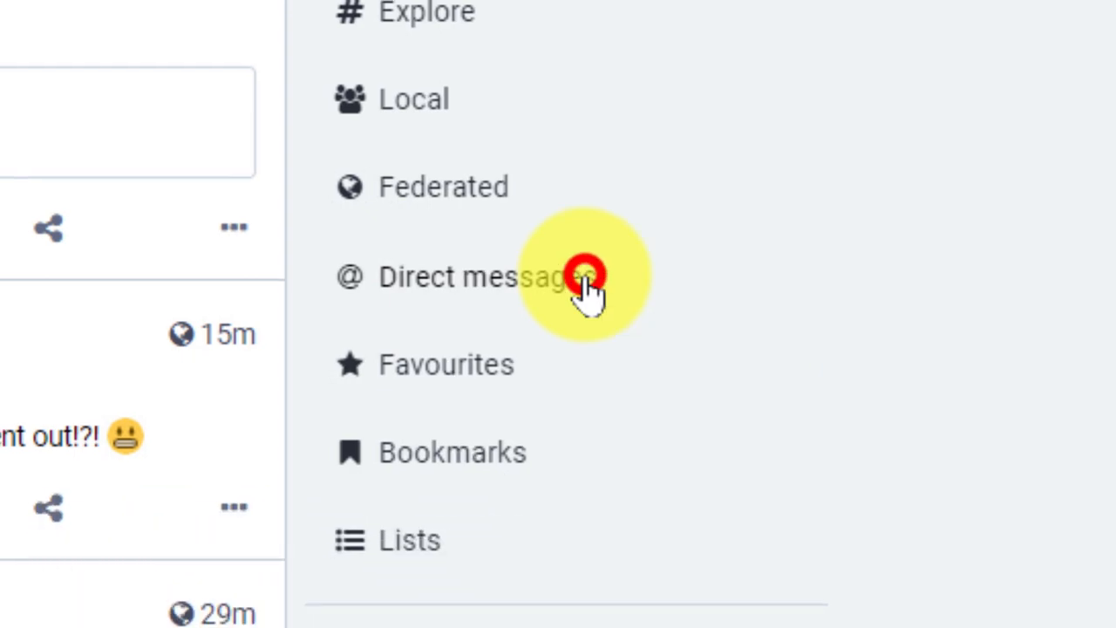
left_click(589, 270)
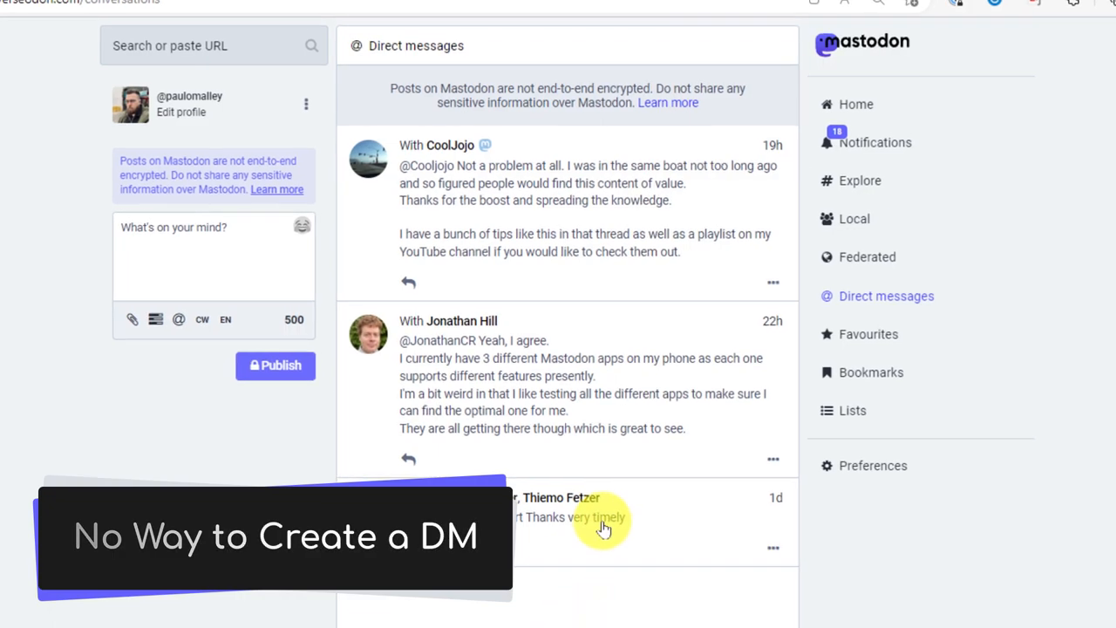
left_click(603, 523)
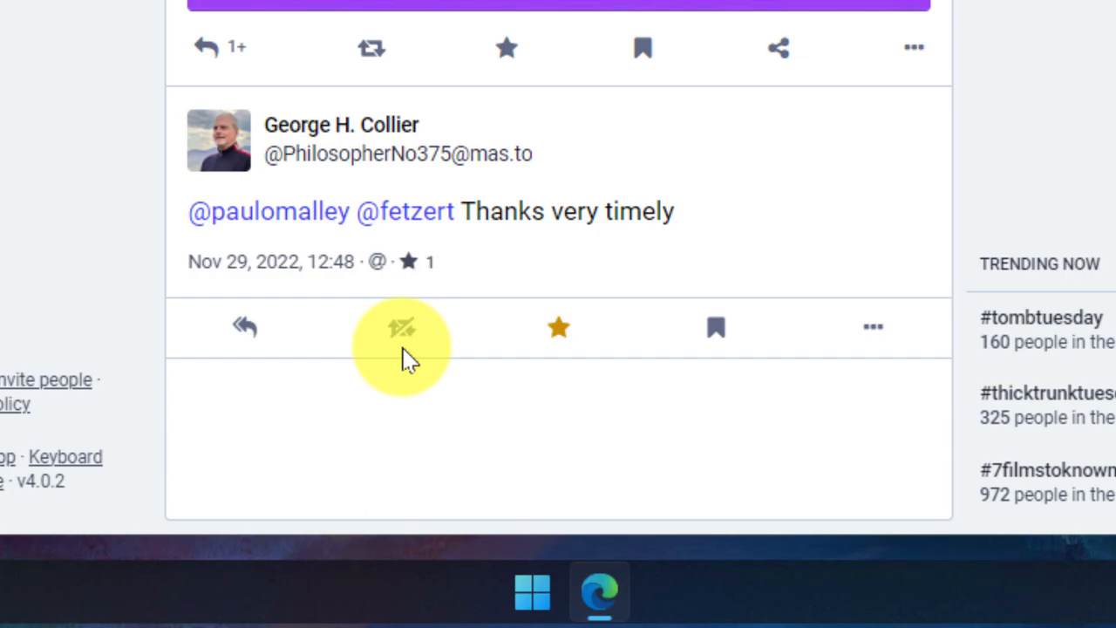
left_click(244, 328)
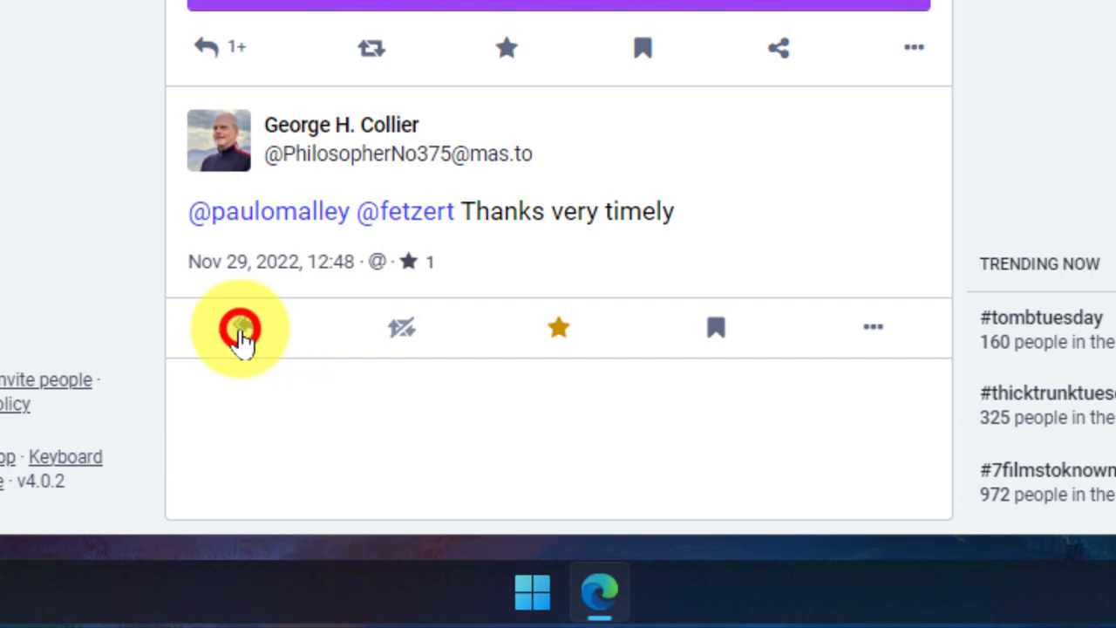
left_click(241, 328)
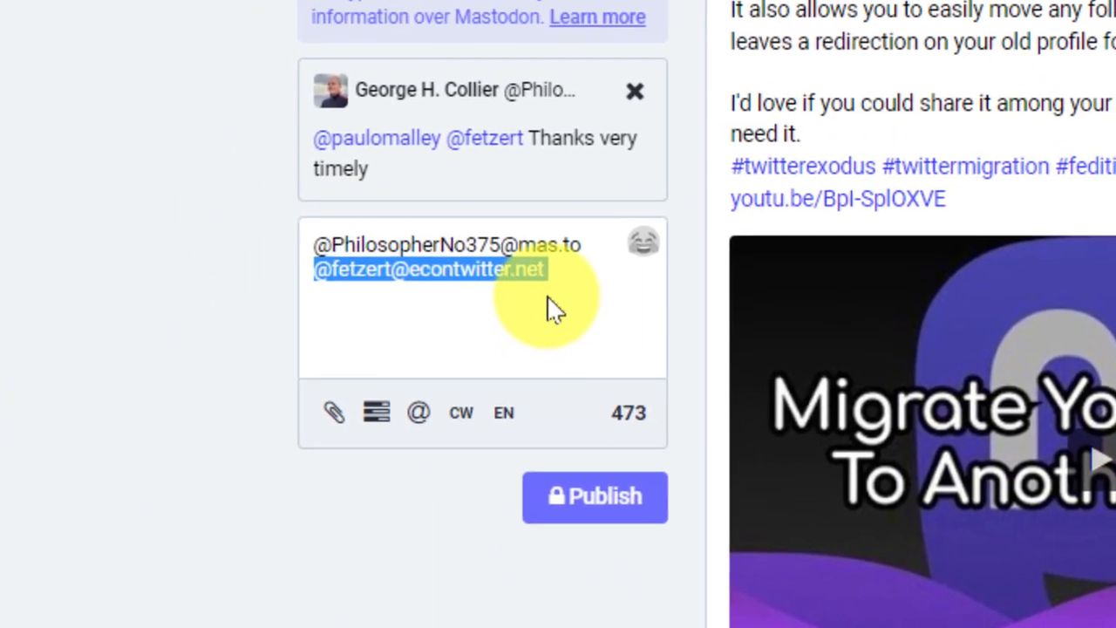
left_click(555, 300)
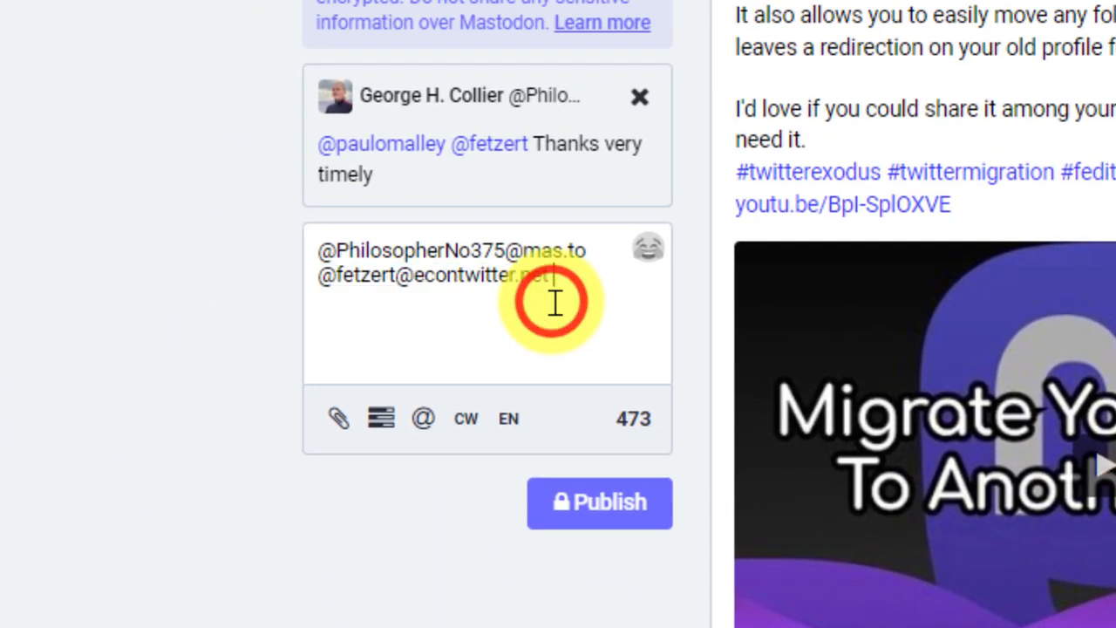